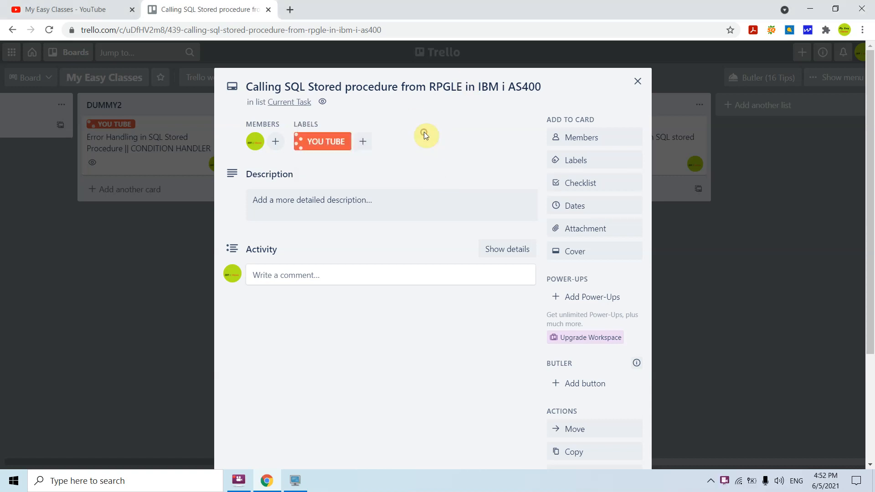
mouse_move(431, 141)
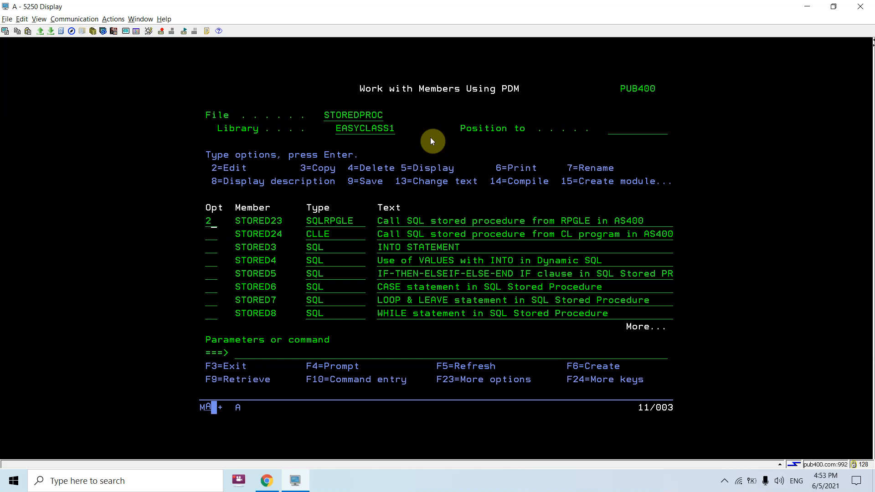
Open member STORED23 in SEU, showing its RPGLE calls to STORED22 and STORED19.
key(Enter)
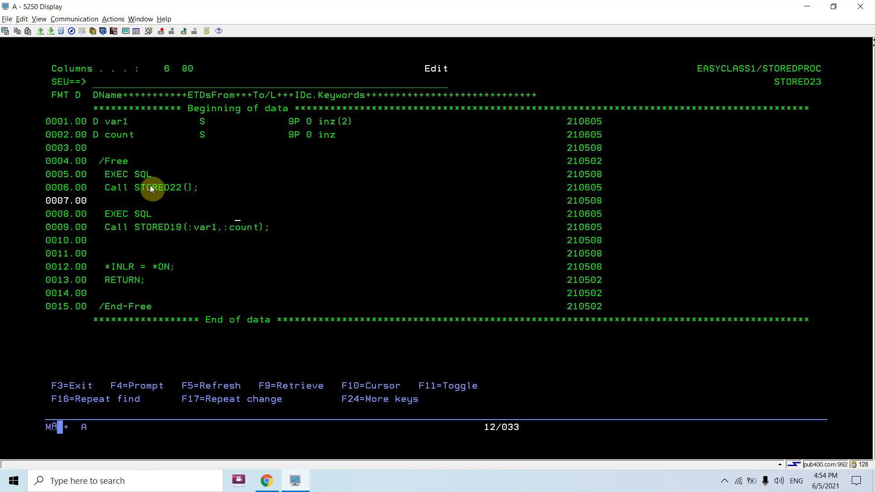
mouse_move(106, 174)
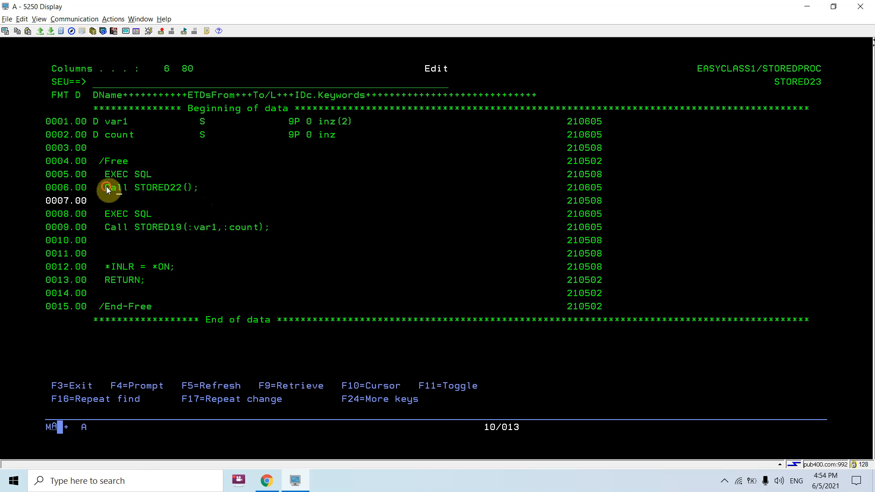
mouse_move(192, 187)
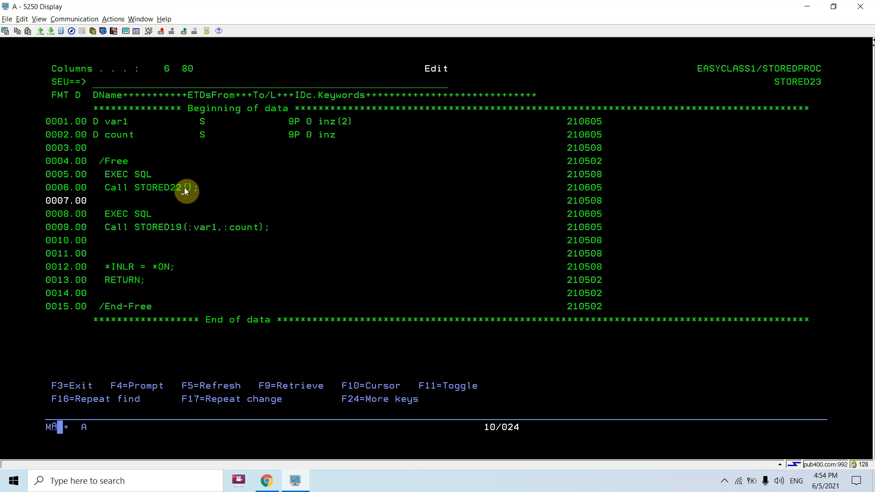
mouse_move(192, 205)
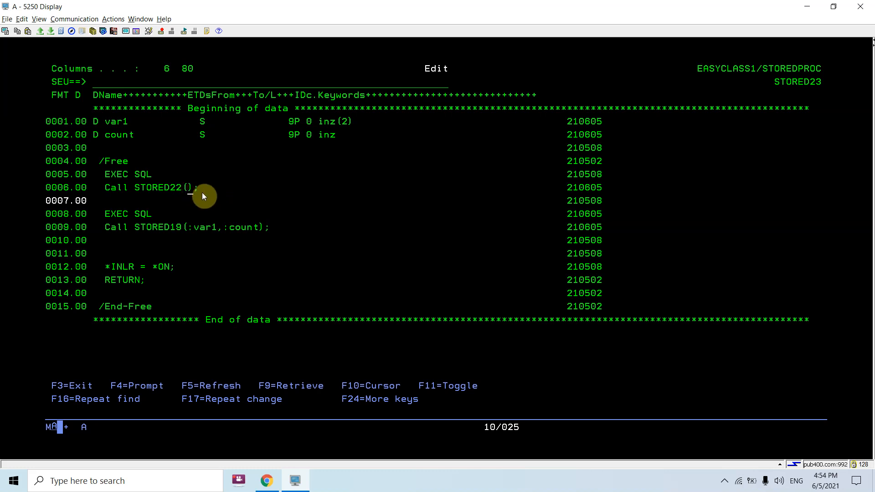
mouse_move(111, 218)
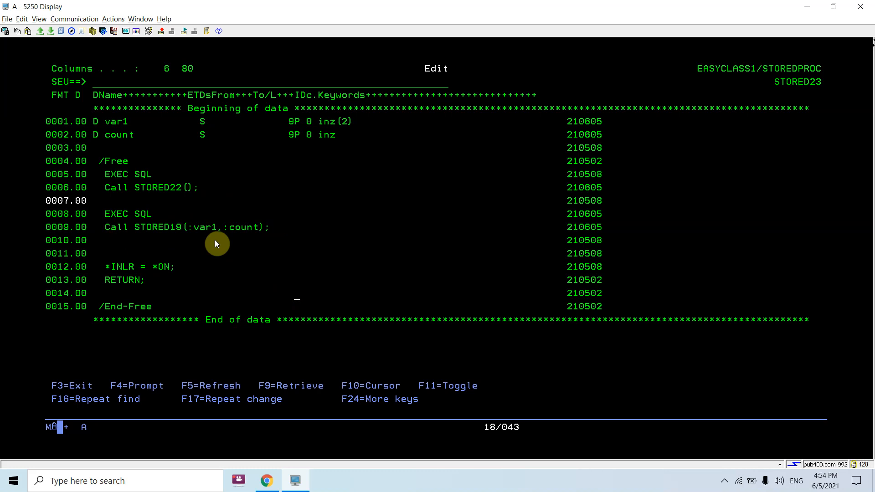
mouse_move(208, 236)
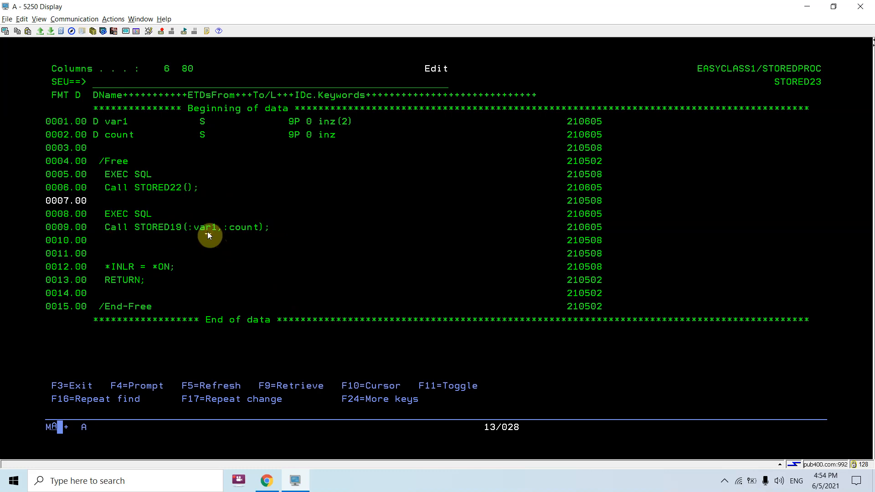
mouse_move(205, 231)
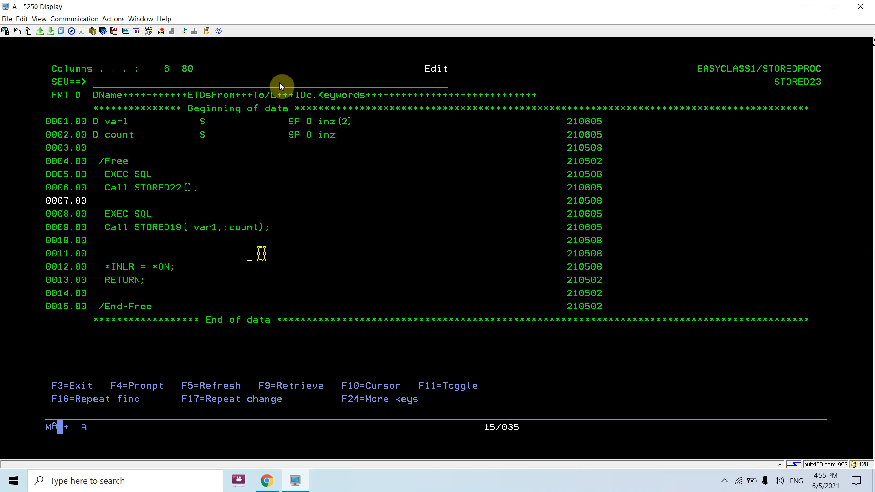
Save the STORED23 source with FILE and leave the SEU editor.
text(f)
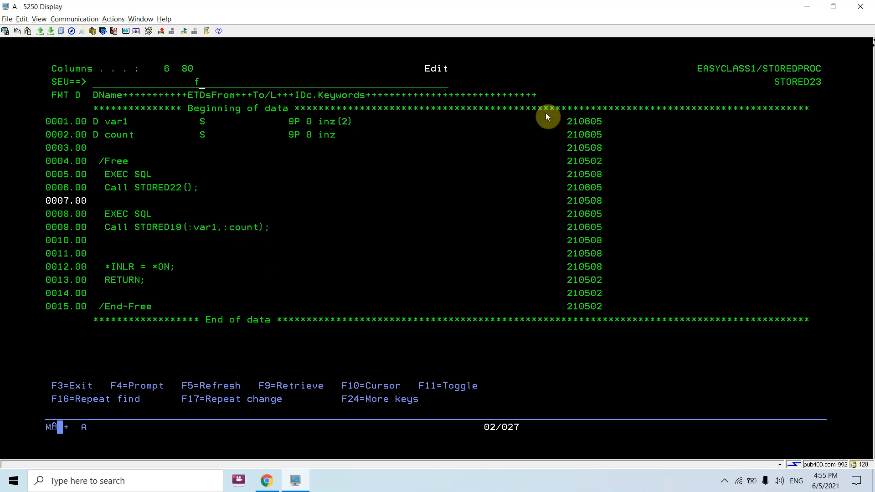
text(ile)
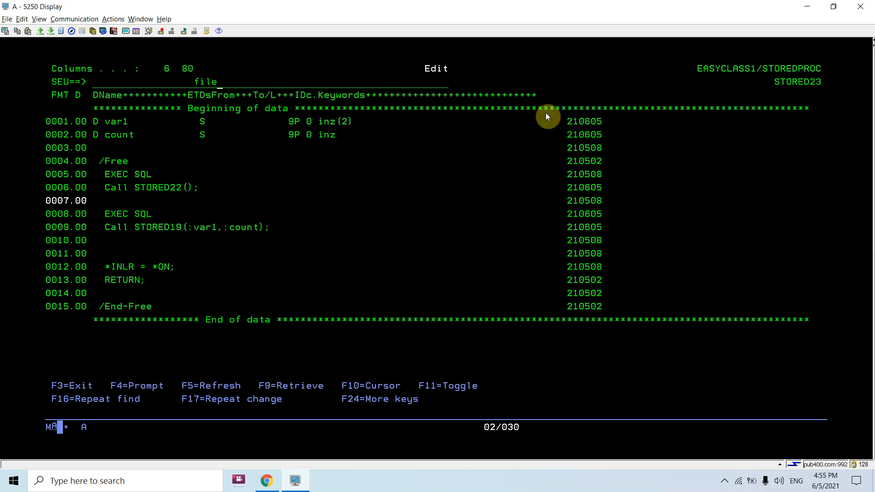
key(f3)
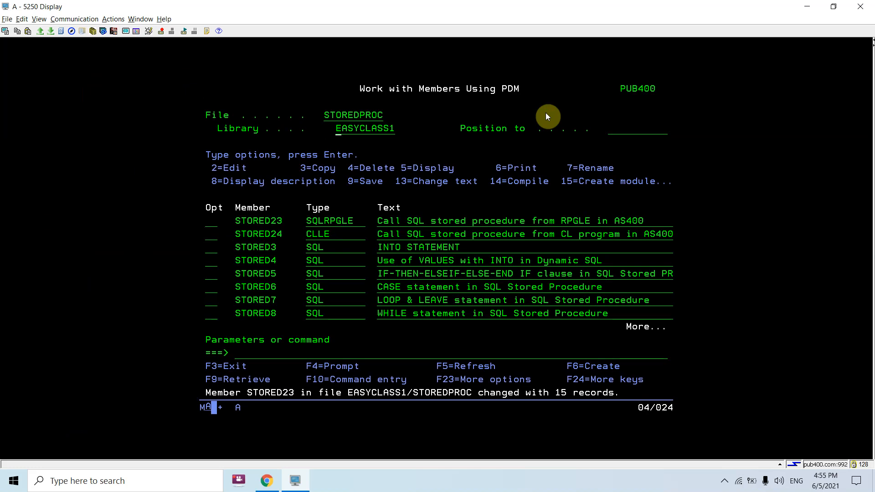
Compile STORED23 with option 14, setting *SOURCE in CRTSQLRPGI for debugging.
text(14)
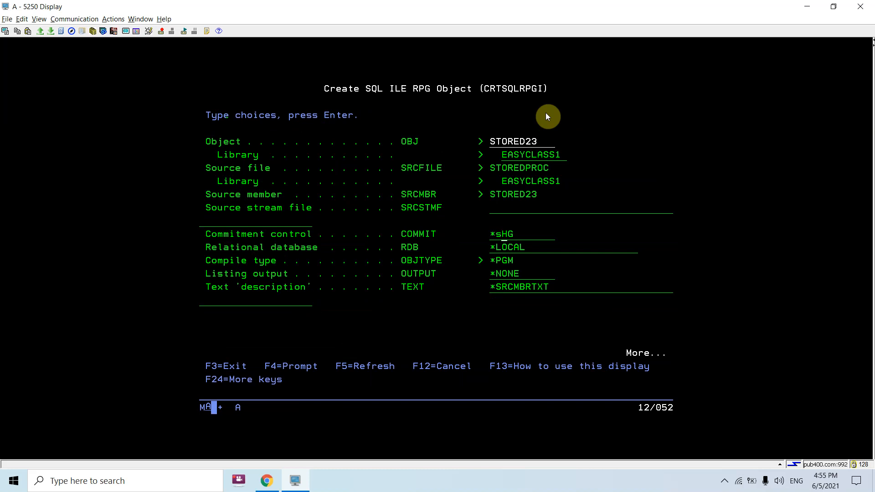
text(*source)
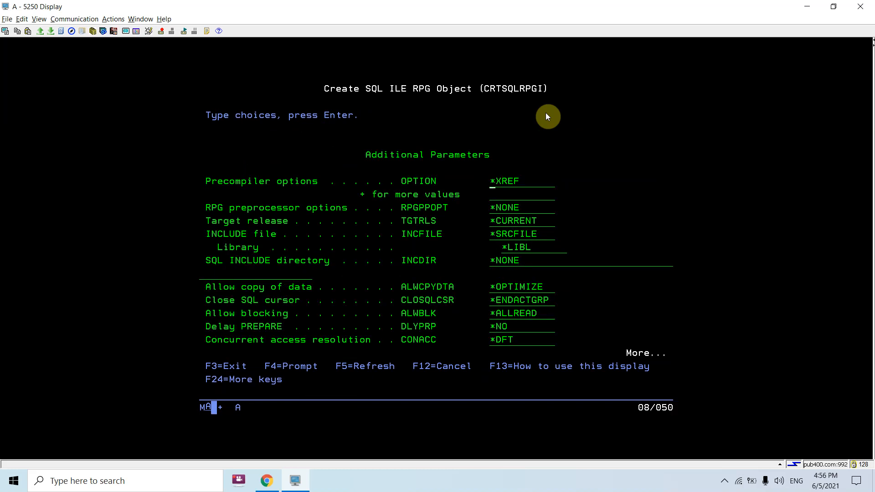
scroll(up, 3)
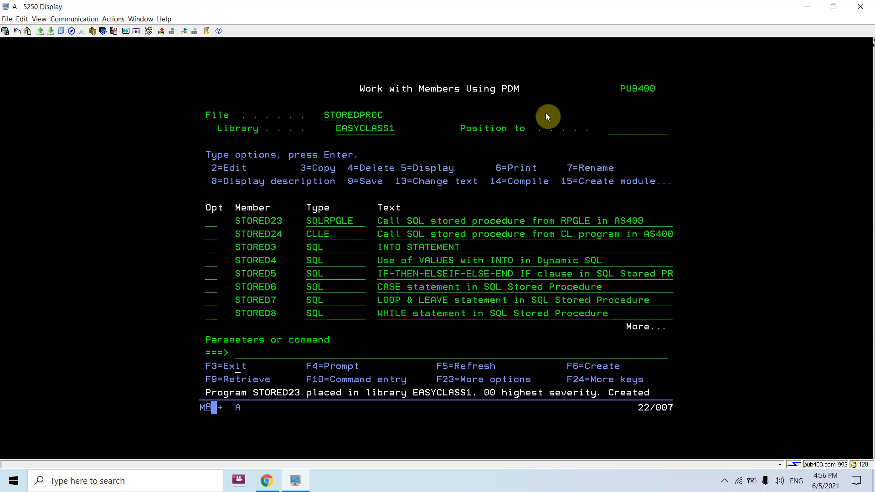
Bring up the STRDBG parameter prompt for a new debug session.
text(end)
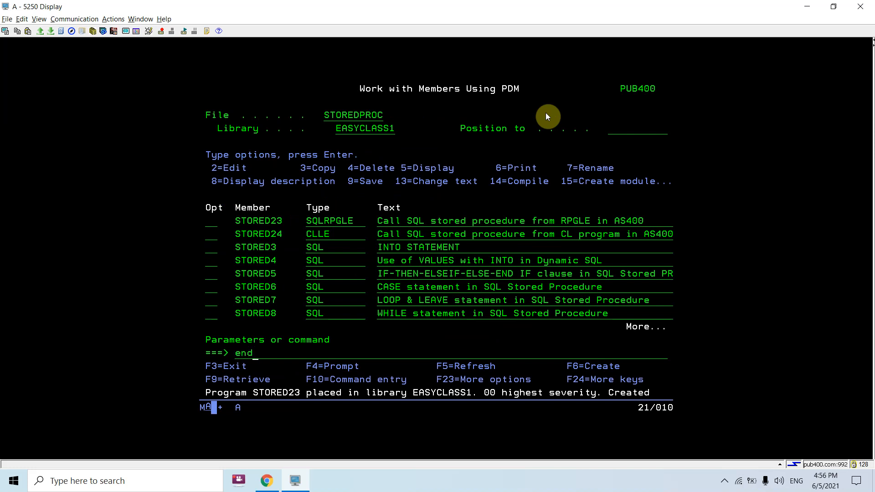
text(strdbg)
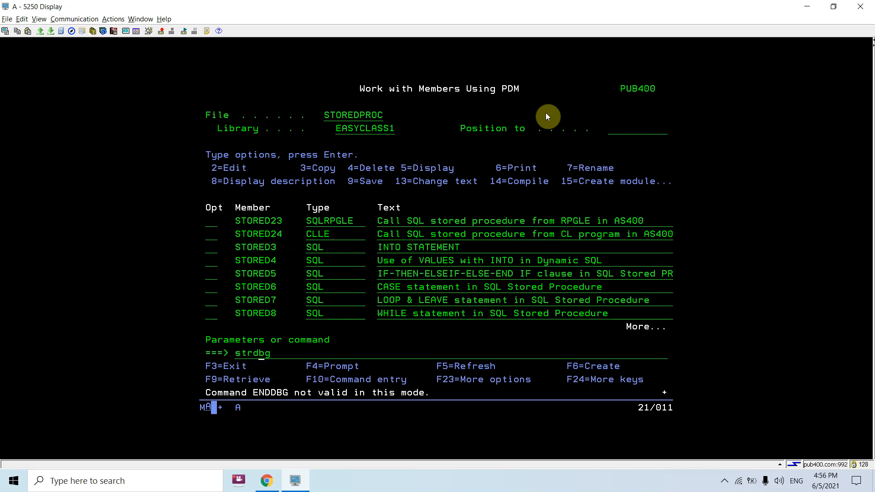
key(Enter)
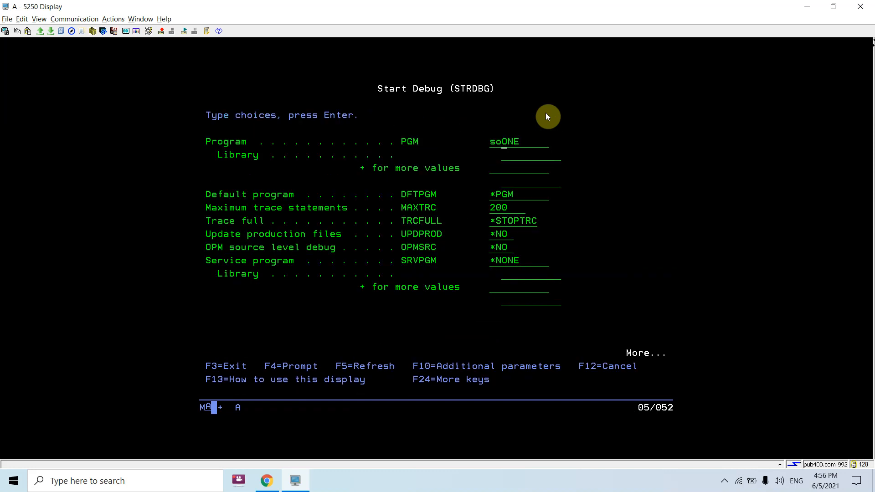
Start debugging program STORED23 with UPDPROD and OPMSRC set to *YES.
text(stored1)
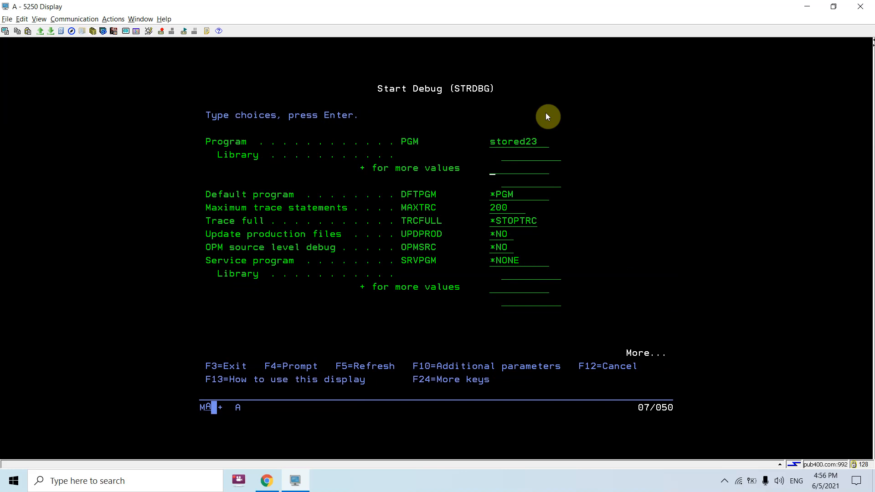
text(yes)
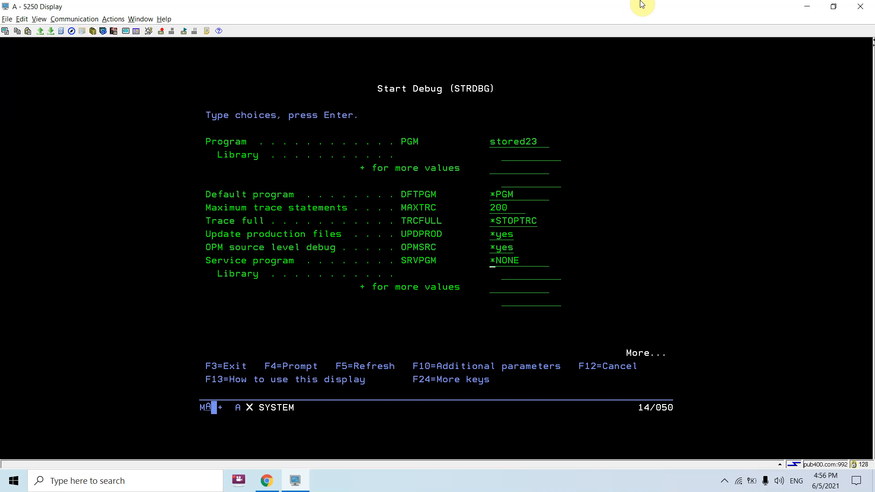
key(Enter)
text(call)
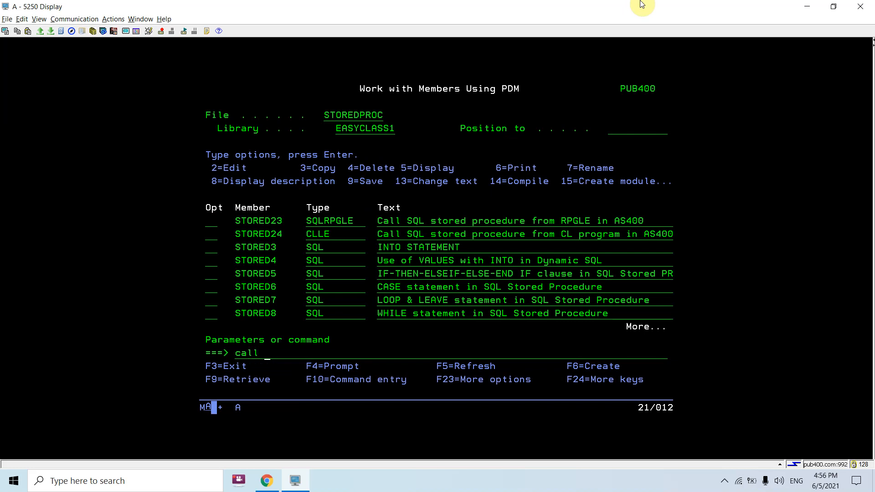
Call STORED23 under debug and step into the STORED22 procedure source at line 1.
text(store)
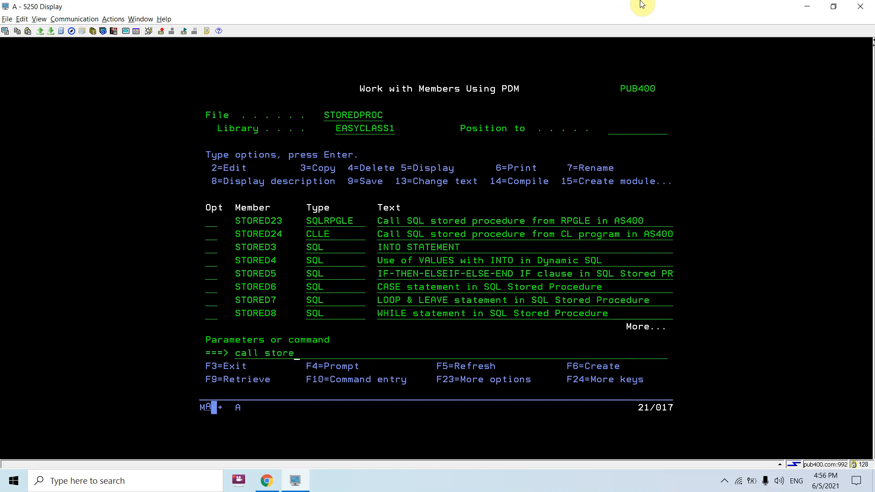
text(d23)
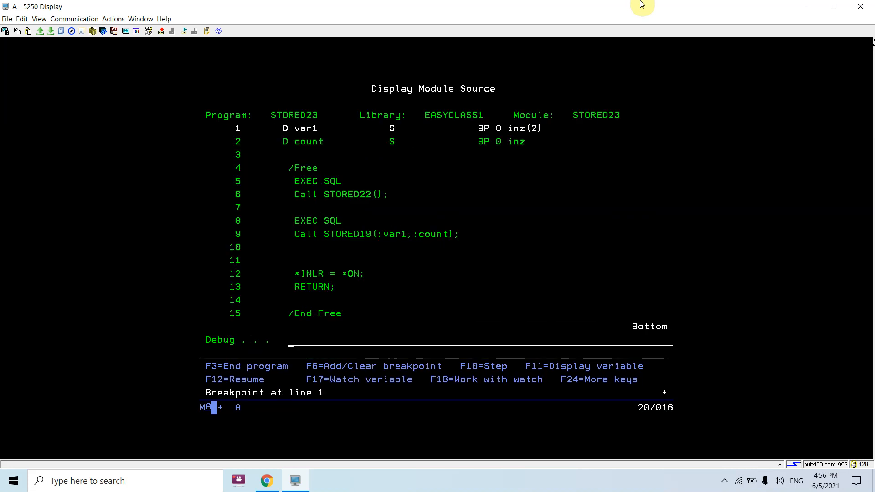
key(F10)
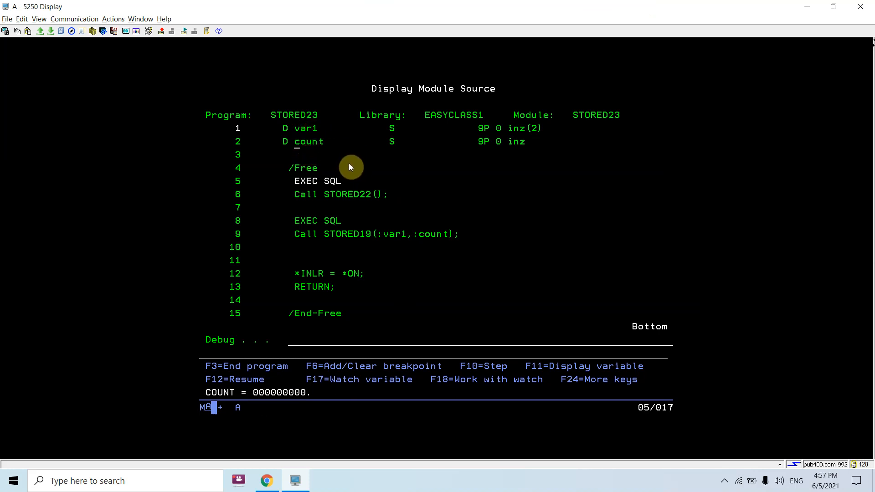
mouse_move(391, 218)
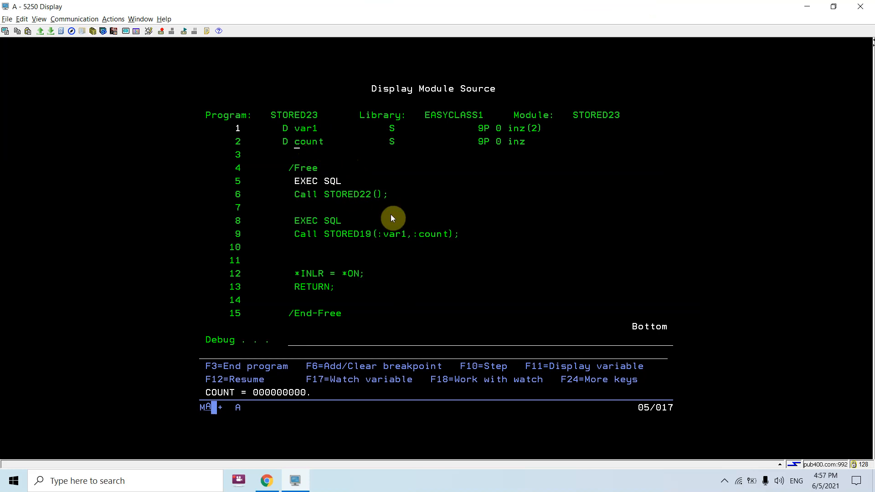
key(f10)
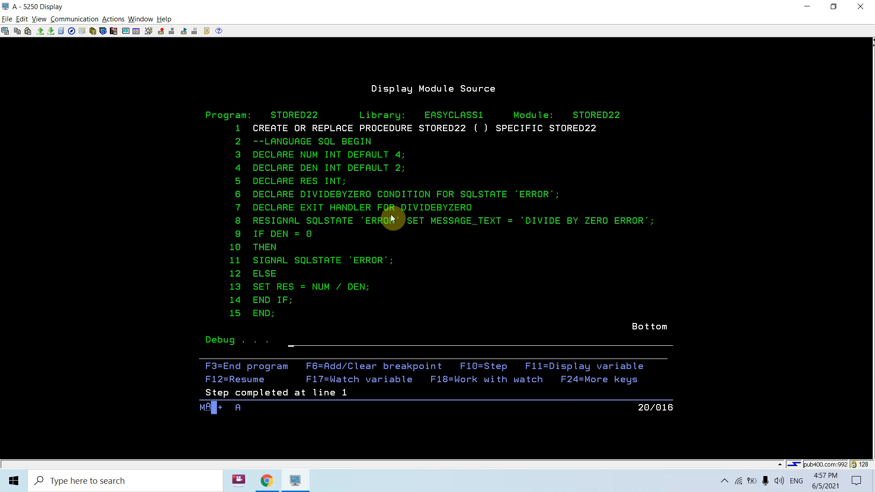
mouse_move(318, 218)
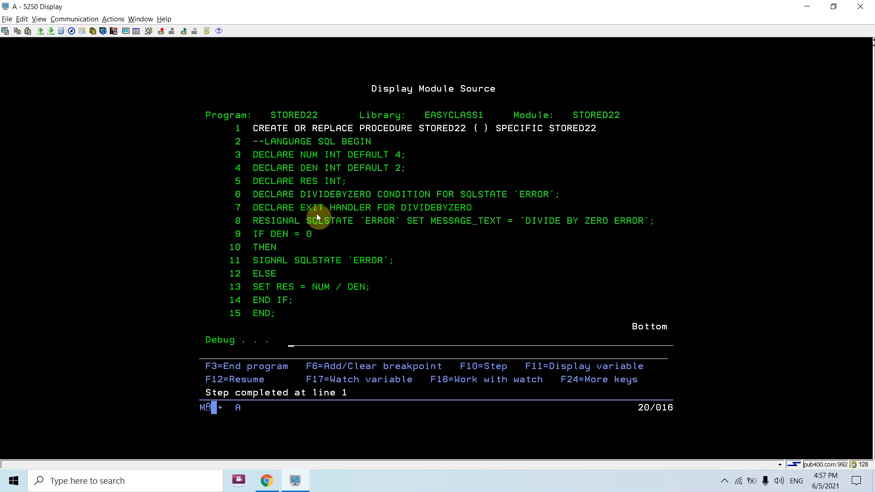
mouse_move(252, 194)
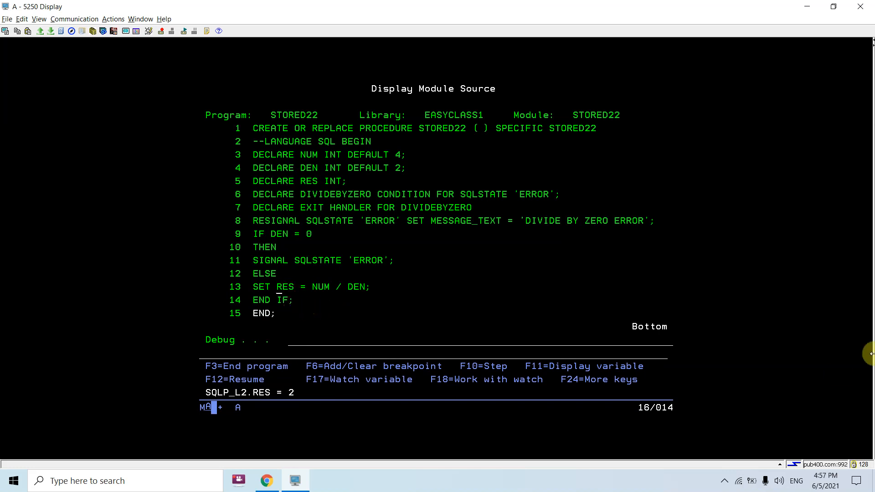
Finish stepping through STORED22 with RES at 2 and return to STORED23 line 8.
key(f10)
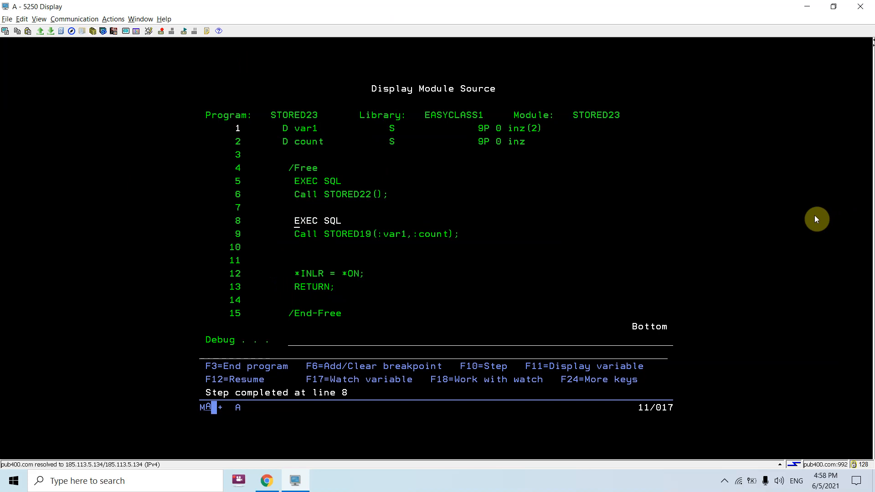
mouse_move(526, 207)
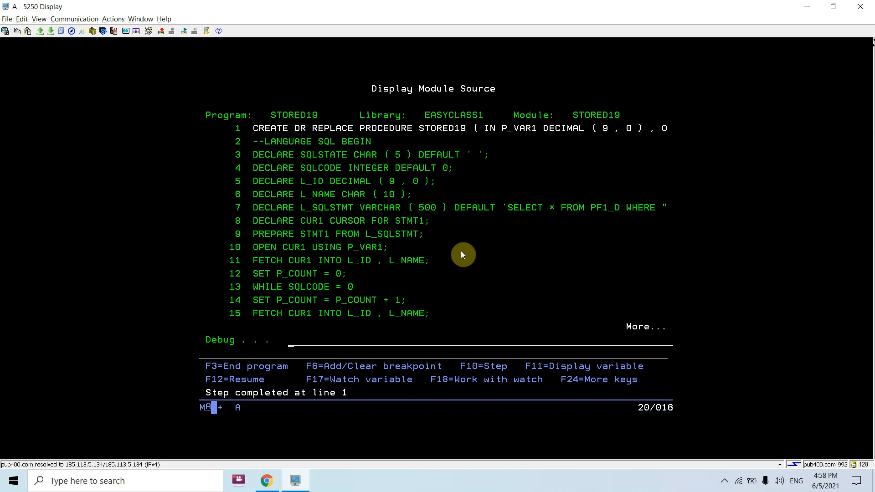
mouse_move(566, 128)
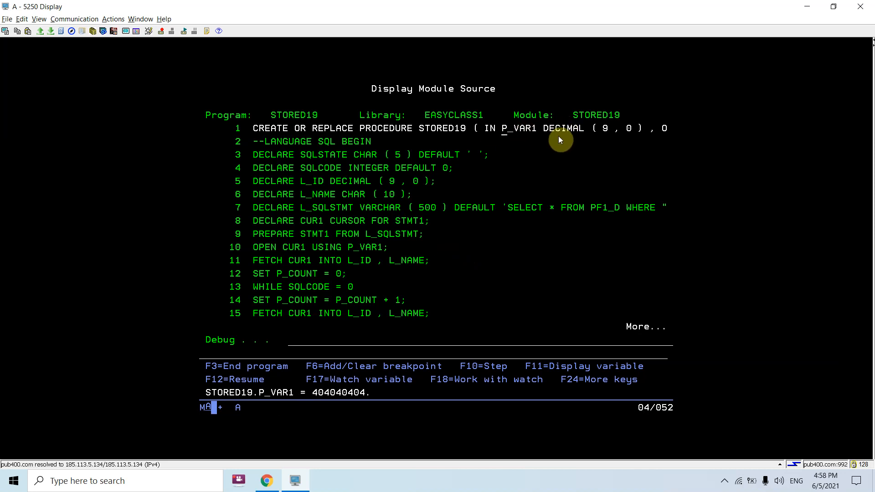
mouse_move(313, 184)
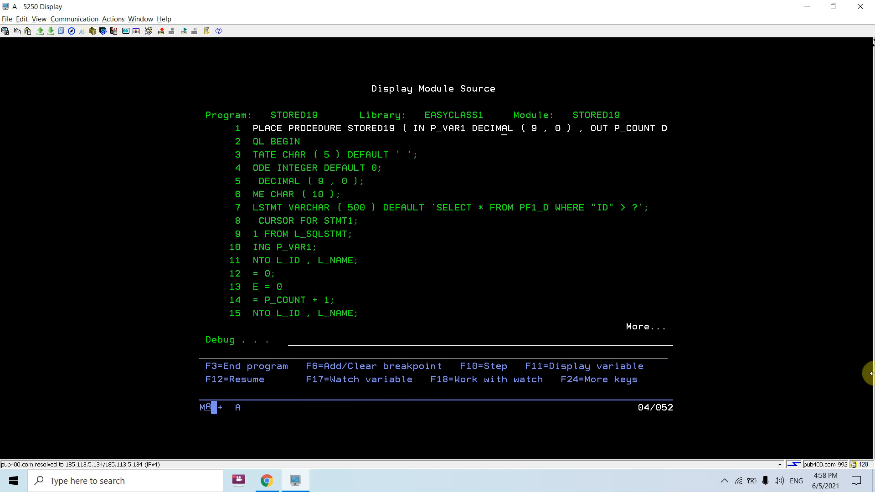
Step through STORED19's declarations to line 8, where L_SQLSTMT holds the SELECT from PF1_D.
click(630, 127)
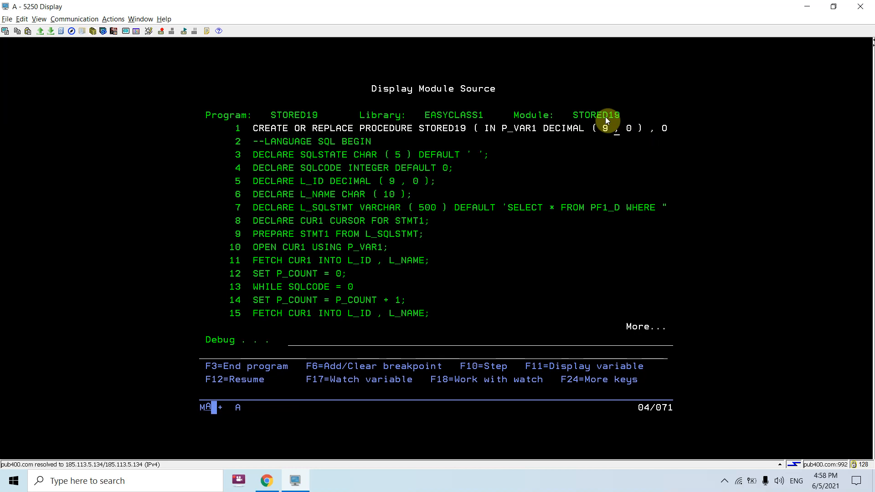
mouse_move(468, 170)
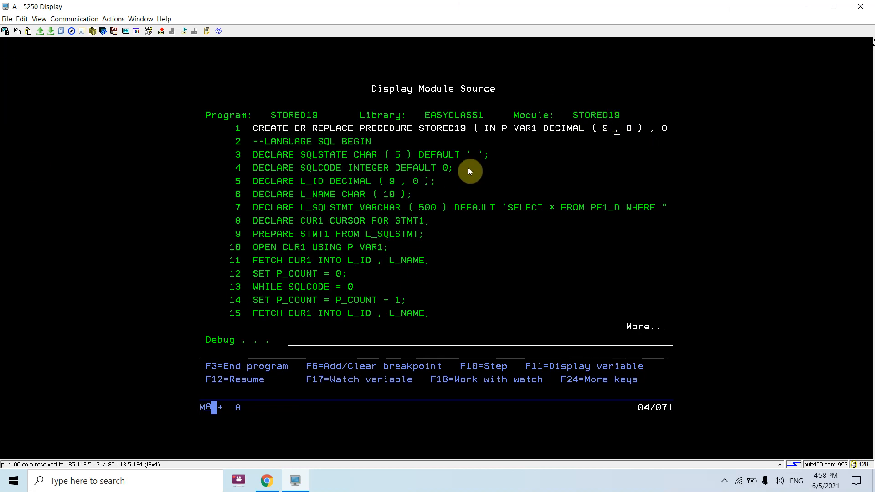
key(F10)
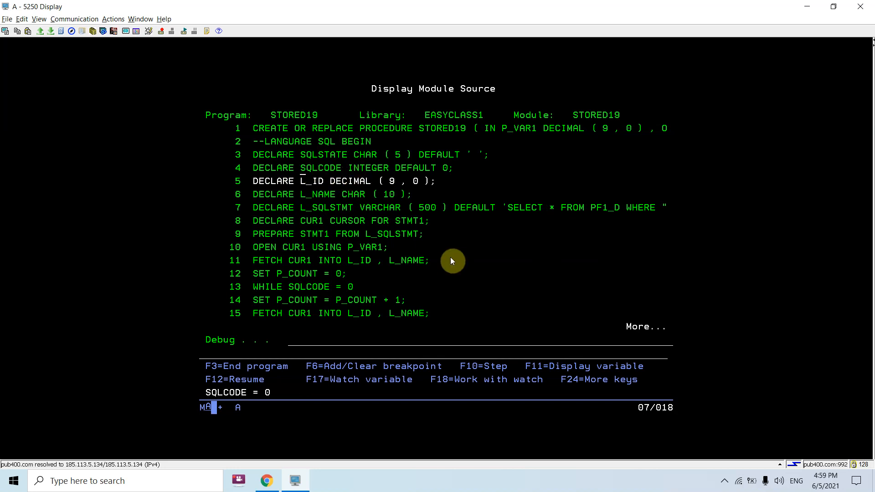
key(F10)
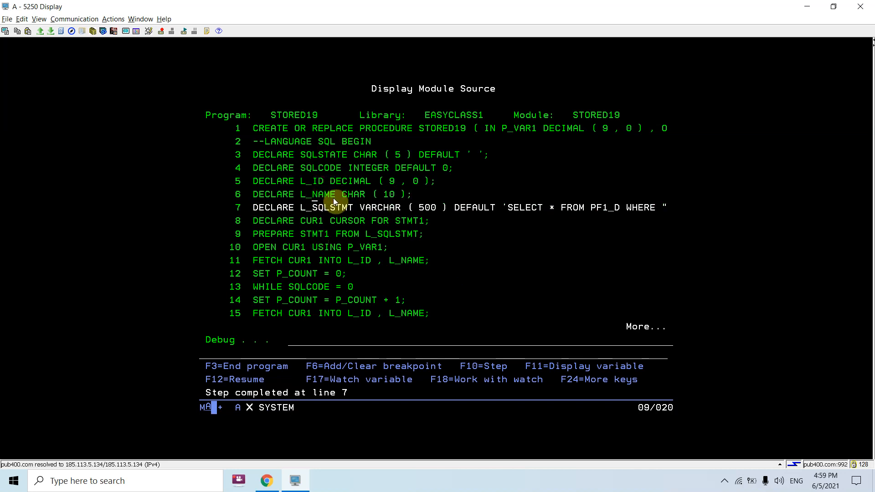
key(F10)
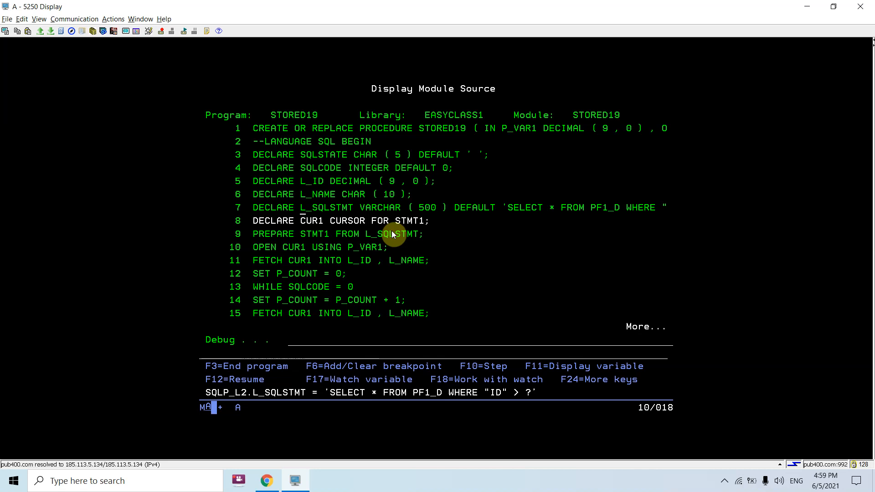
mouse_move(527, 128)
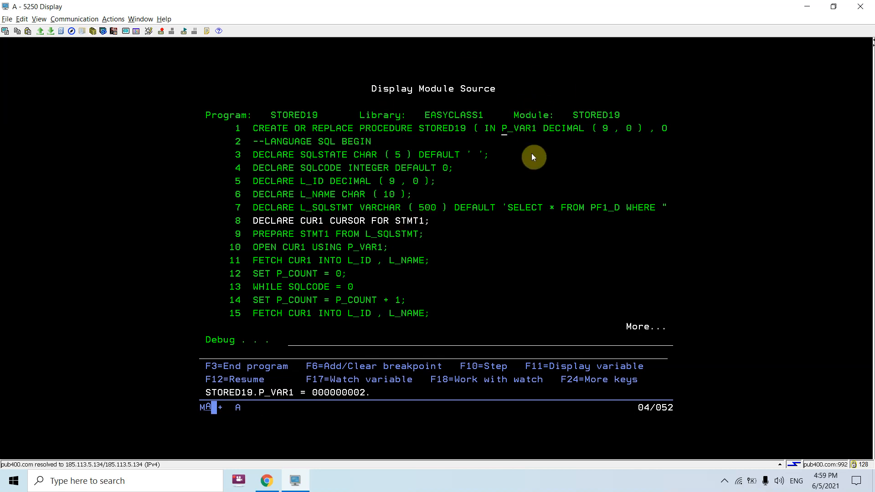
mouse_move(539, 203)
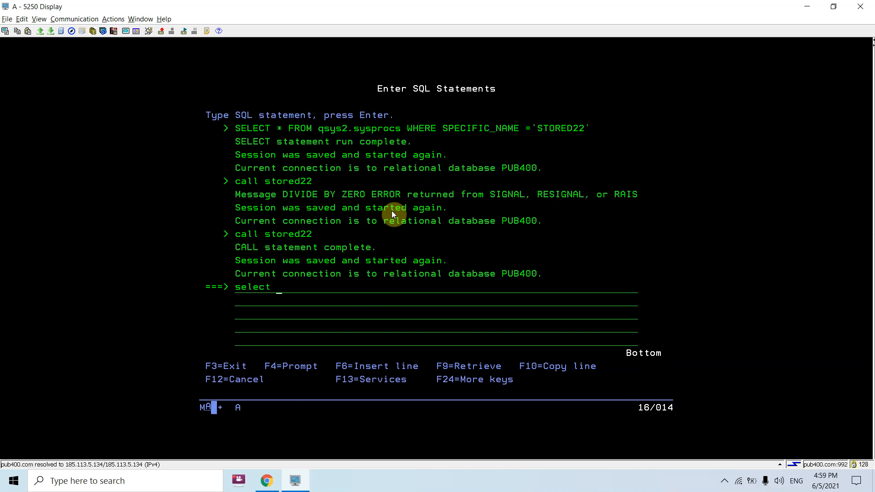
Run SELECT * FROM PF1 and review its three rows with IDs 78, 77 and 76.
text(* from pf1)
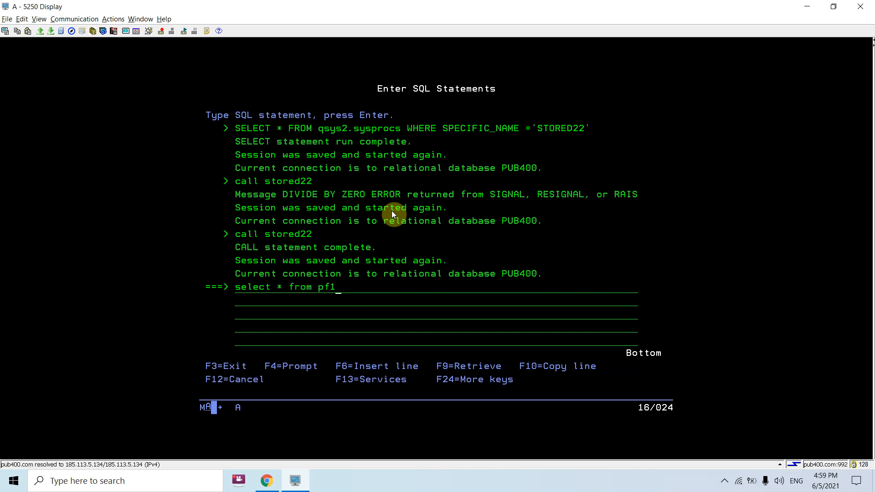
key(Enter)
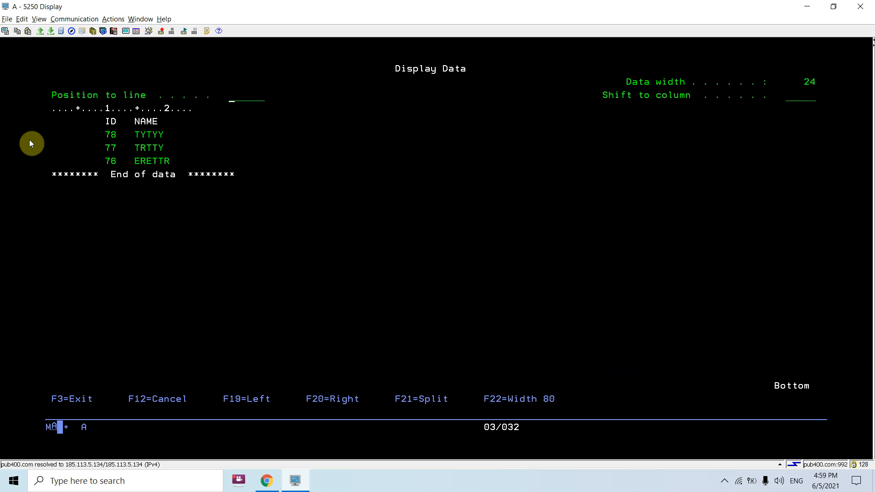
drag(91, 130, 188, 169)
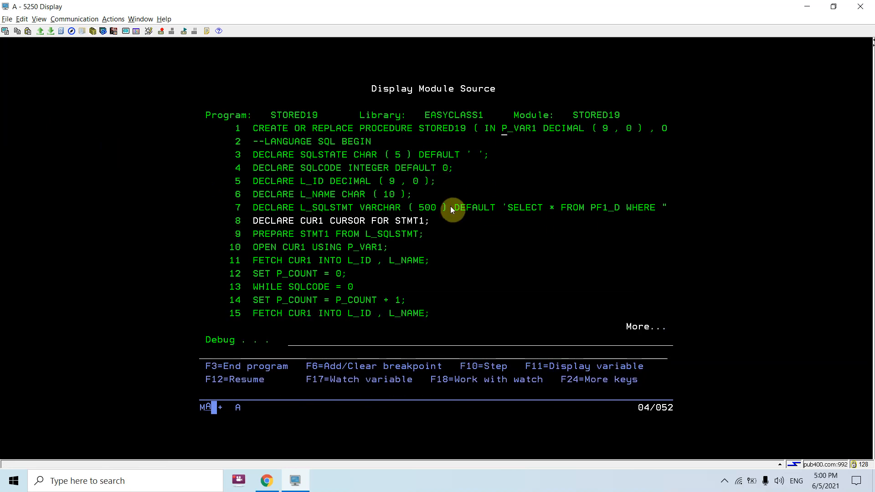
Step past STORED19's cursor declaration, statement prepare and cursor open to line 11.
key(F10)
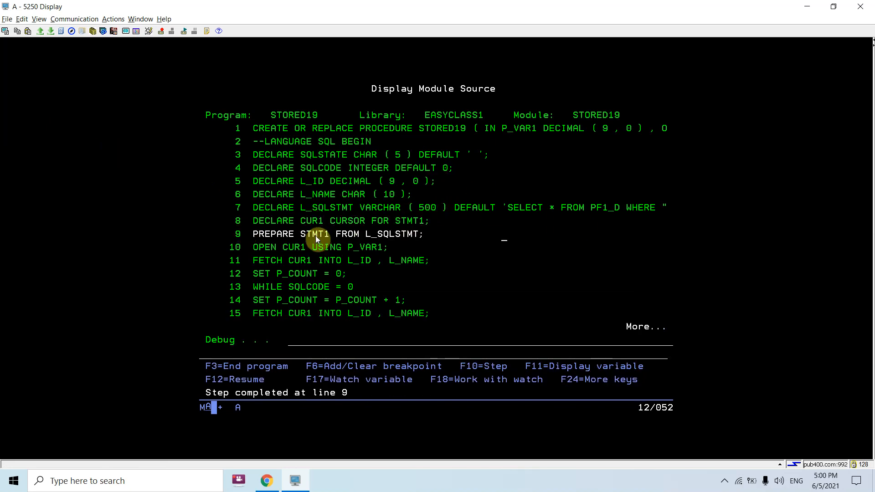
key(F10)
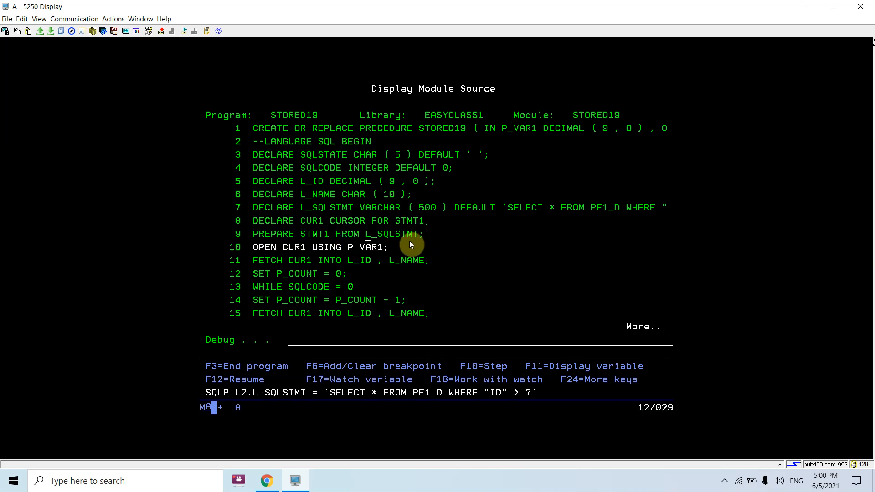
mouse_move(387, 239)
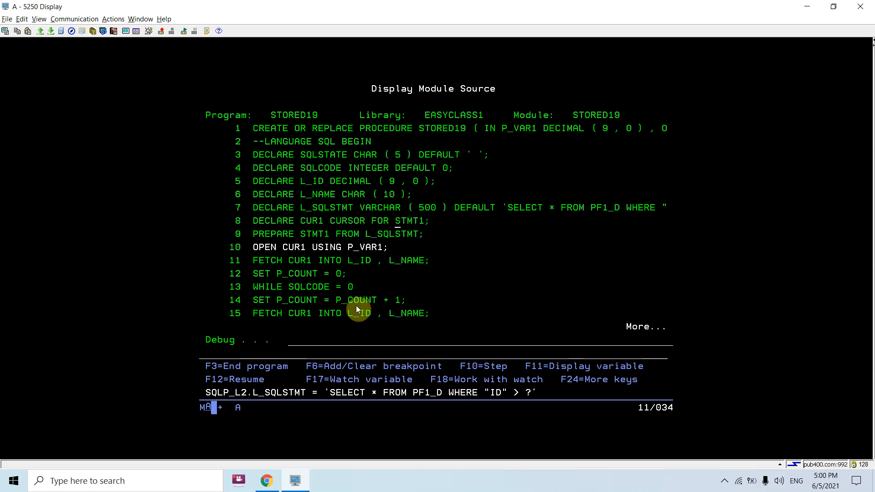
key(F10)
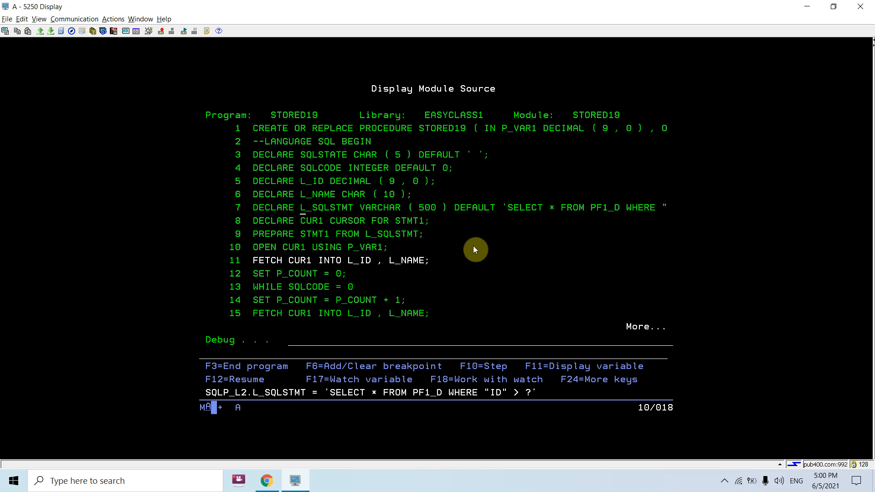
mouse_move(434, 405)
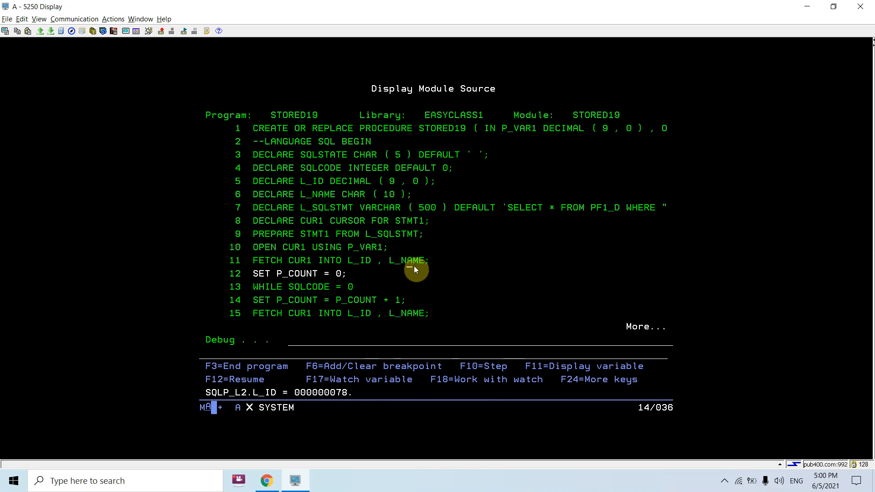
Step through STORED19's fetch loop until P_COUNT increments to 3.
key(F10)
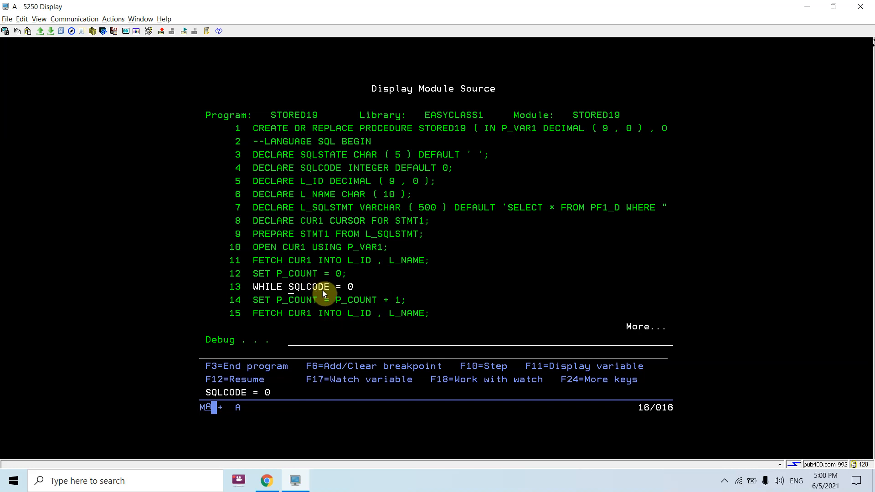
mouse_move(328, 287)
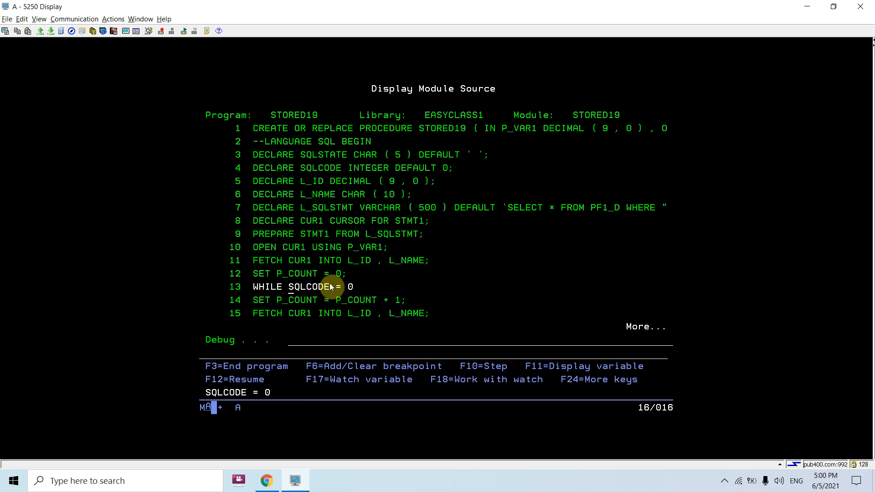
key(F10)
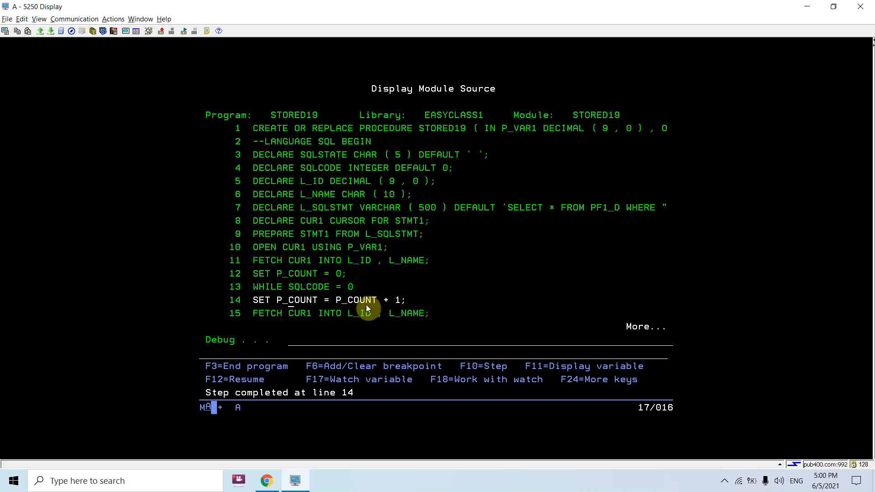
key(F10)
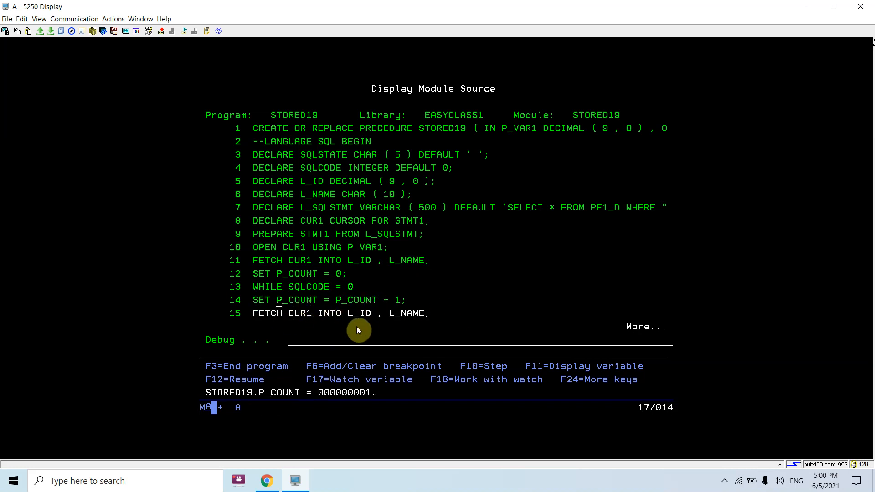
key(F10)
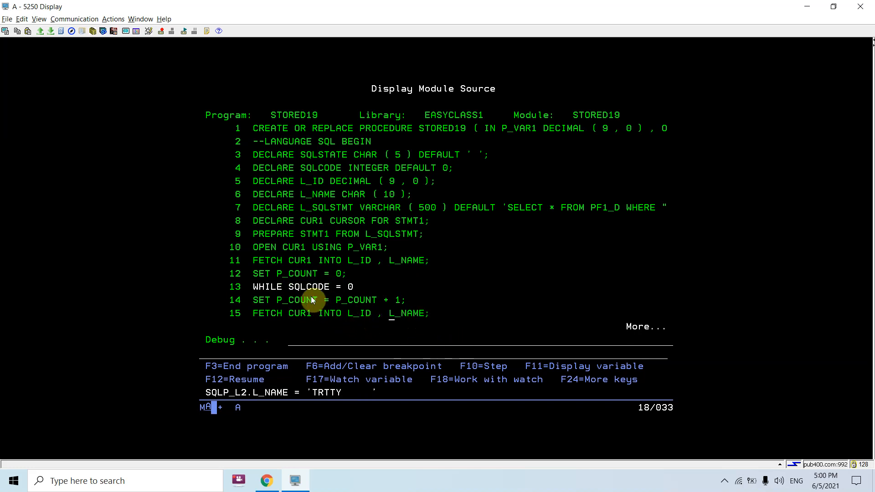
key(F10)
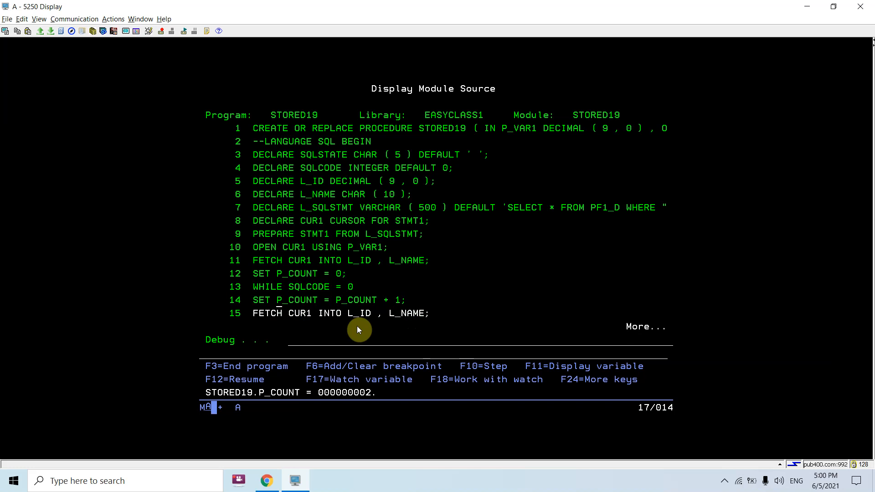
key(F10)
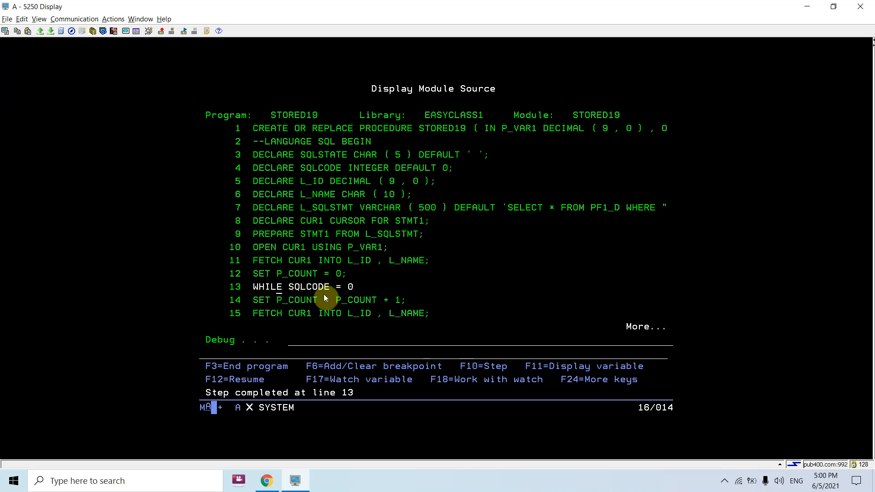
key(f10)
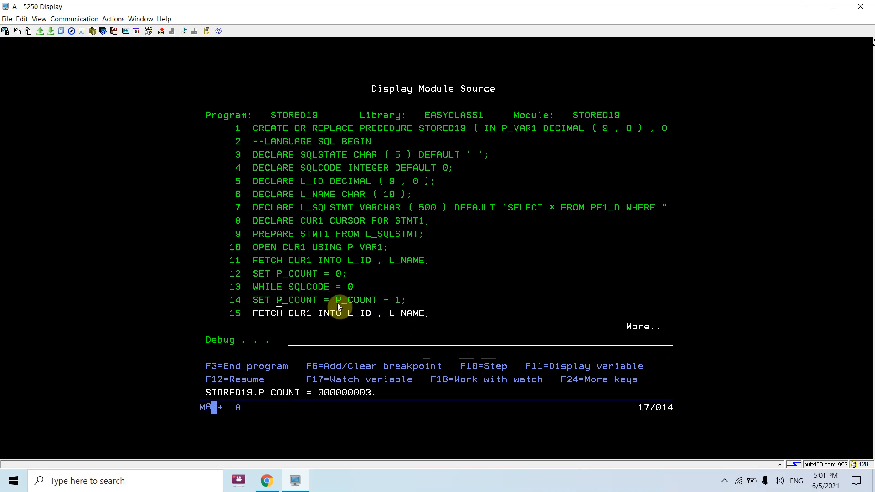
mouse_move(362, 320)
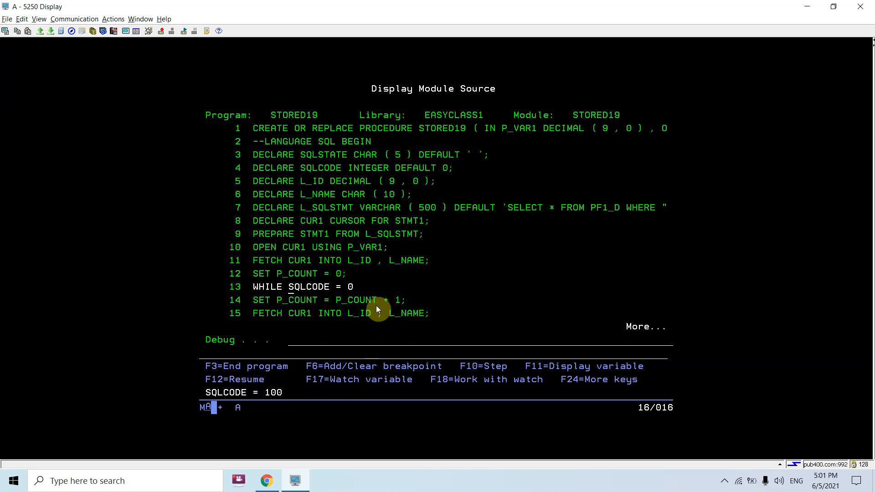
mouse_move(129, 160)
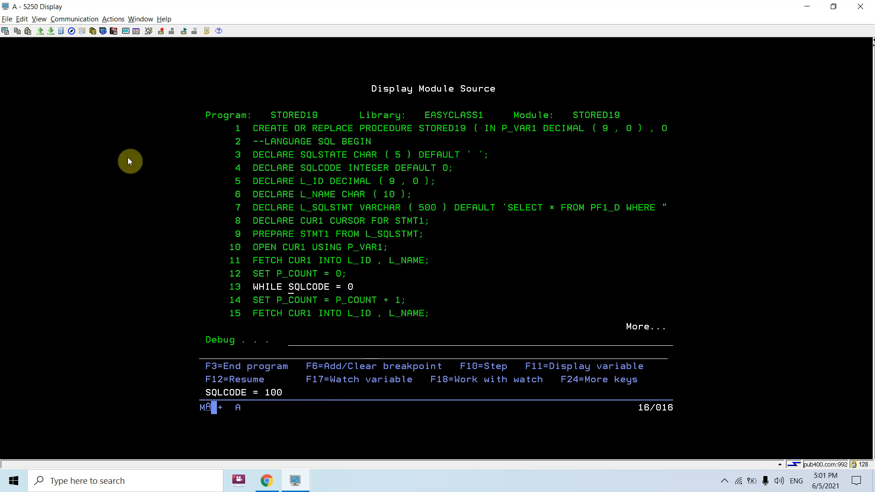
mouse_move(421, 261)
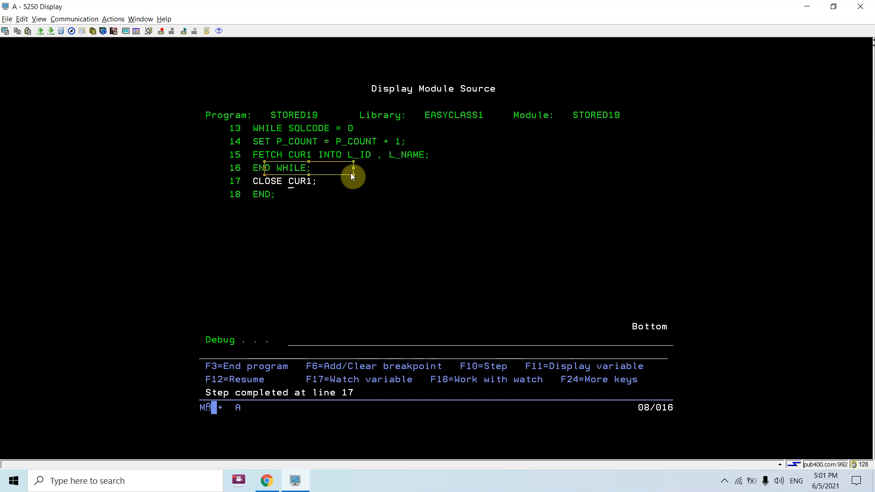
Step out of STORED19 back into STORED23 at its line 8 SQL call.
key(F10)
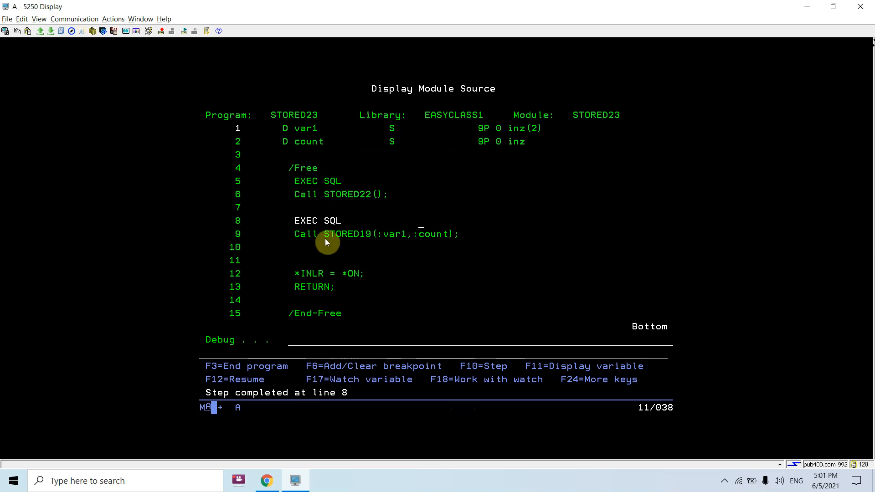
mouse_move(391, 244)
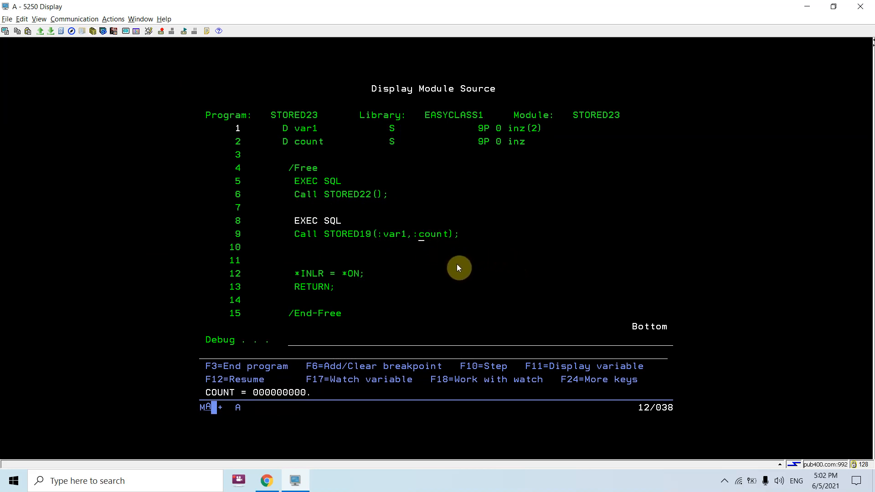
mouse_move(451, 267)
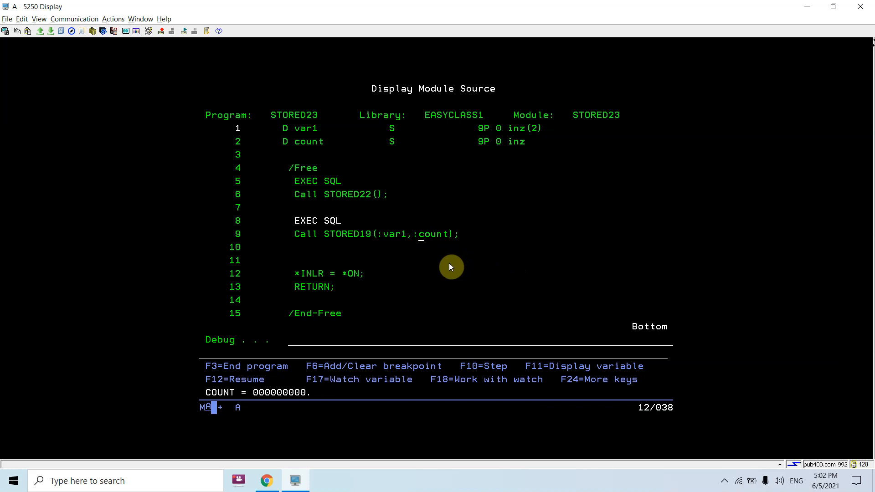
mouse_move(451, 262)
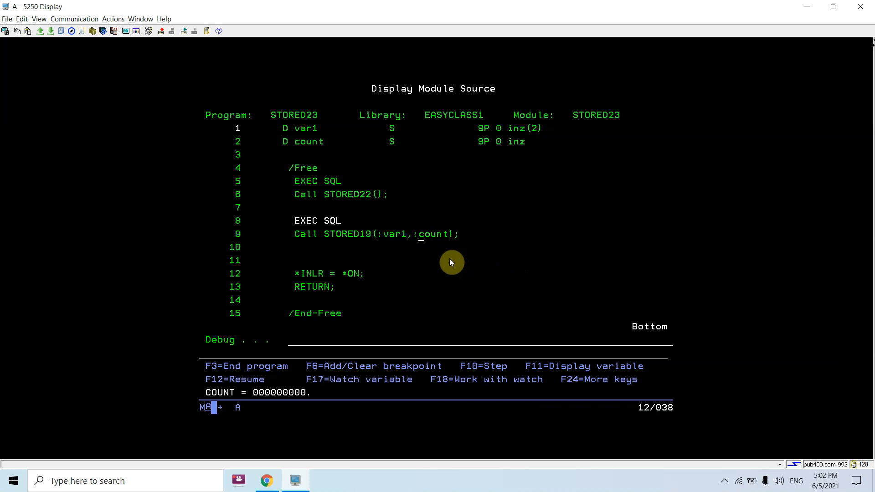
Step over the STORED19 call so COUNT becomes 3, then run through RETURN to end STORED23.
key(F10)
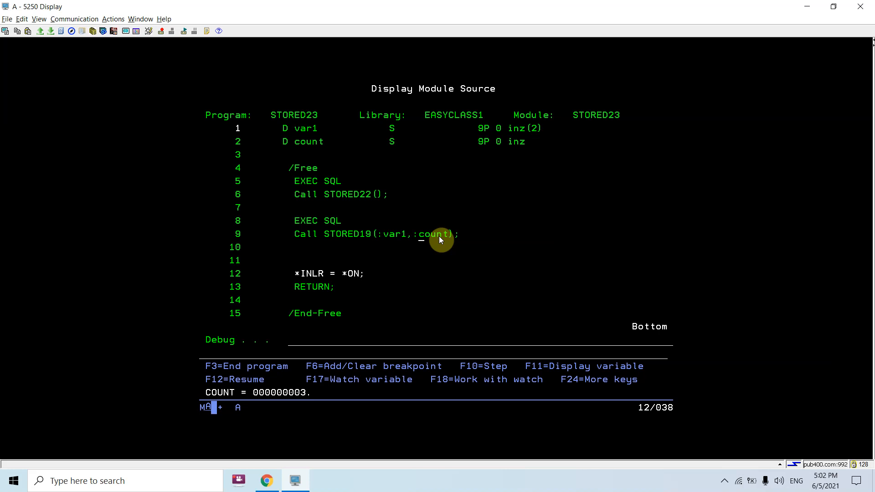
key(F10)
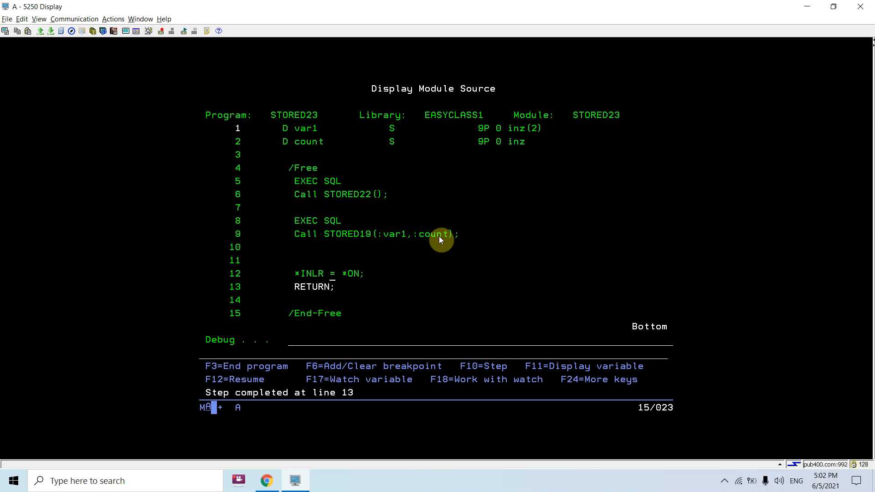
key(F10)
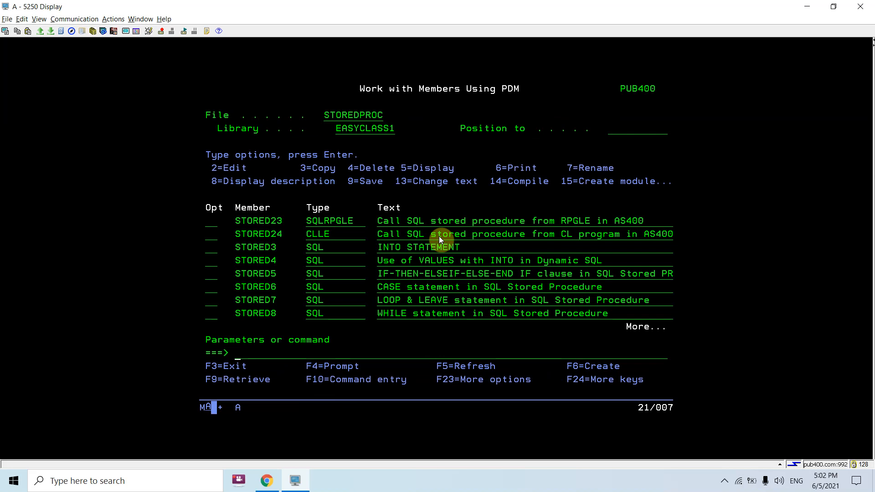
End the debug session and return to the STOREDPROC member list in EASYCLASS1.
text(end)
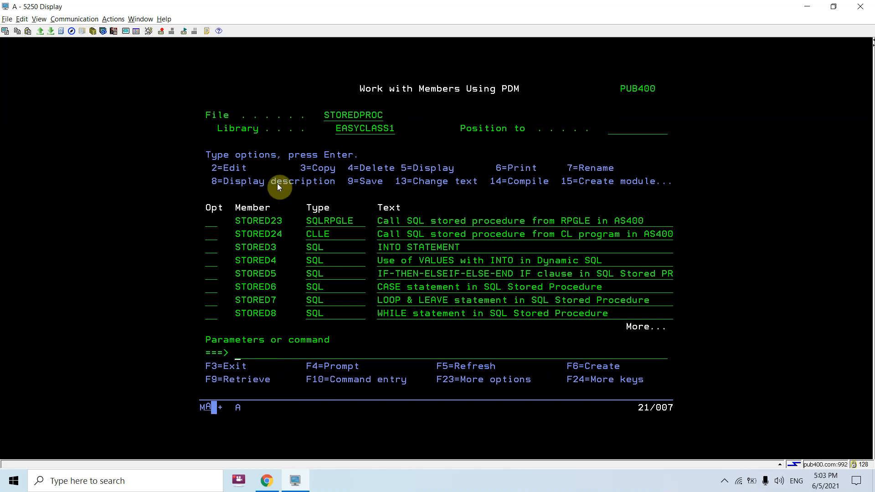
mouse_move(230, 229)
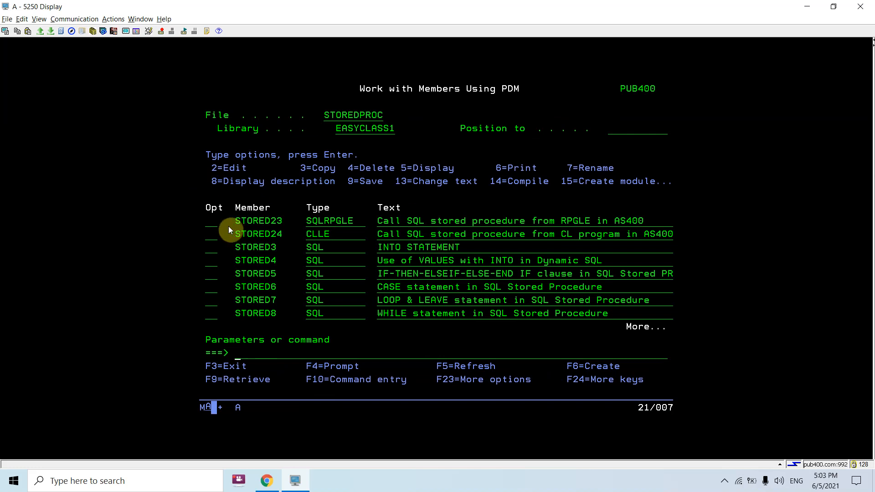